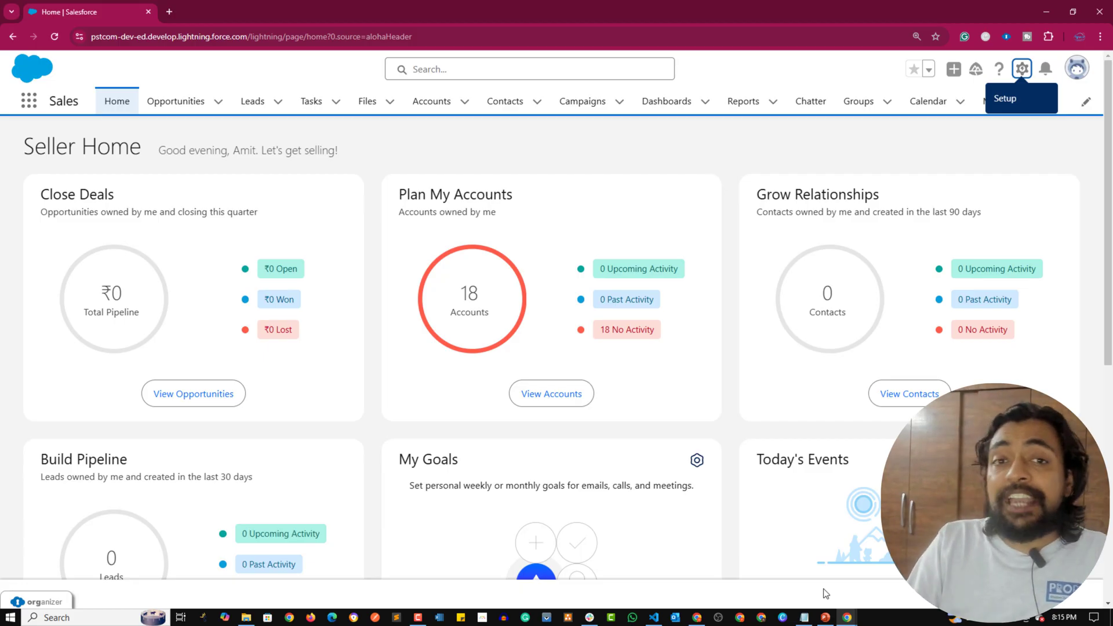
Step: View the Amit Academy account record and scroll through its details
left_click(431, 101)
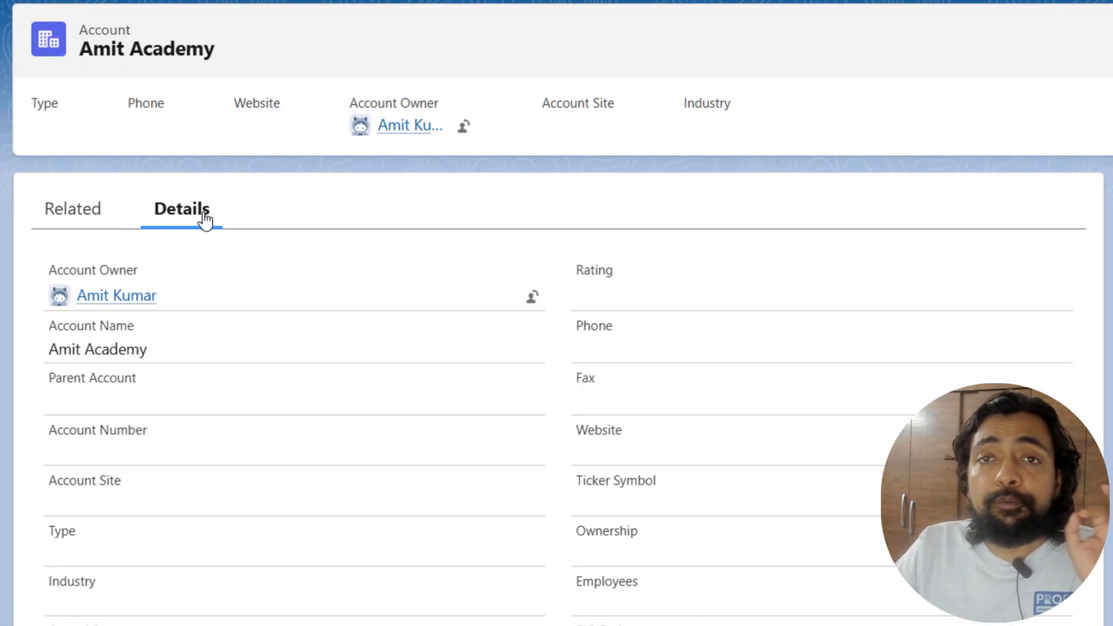
scroll("down", 3)
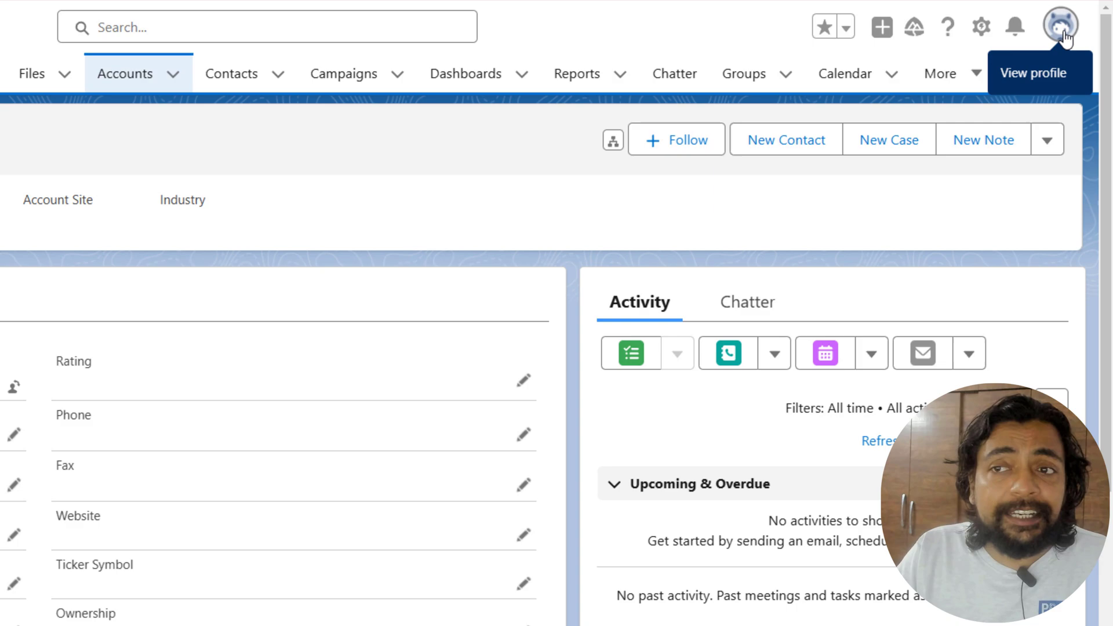
Step: Switch from Lightning Experience to Salesforce Classic via the profile menu
left_click(1060, 27)
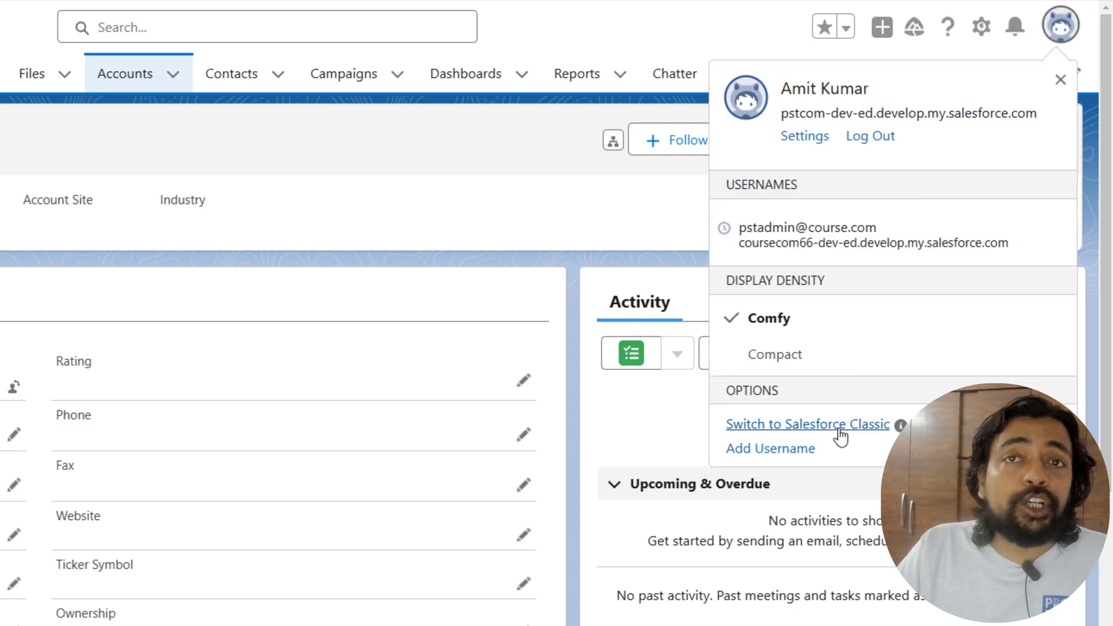
right_click(808, 424)
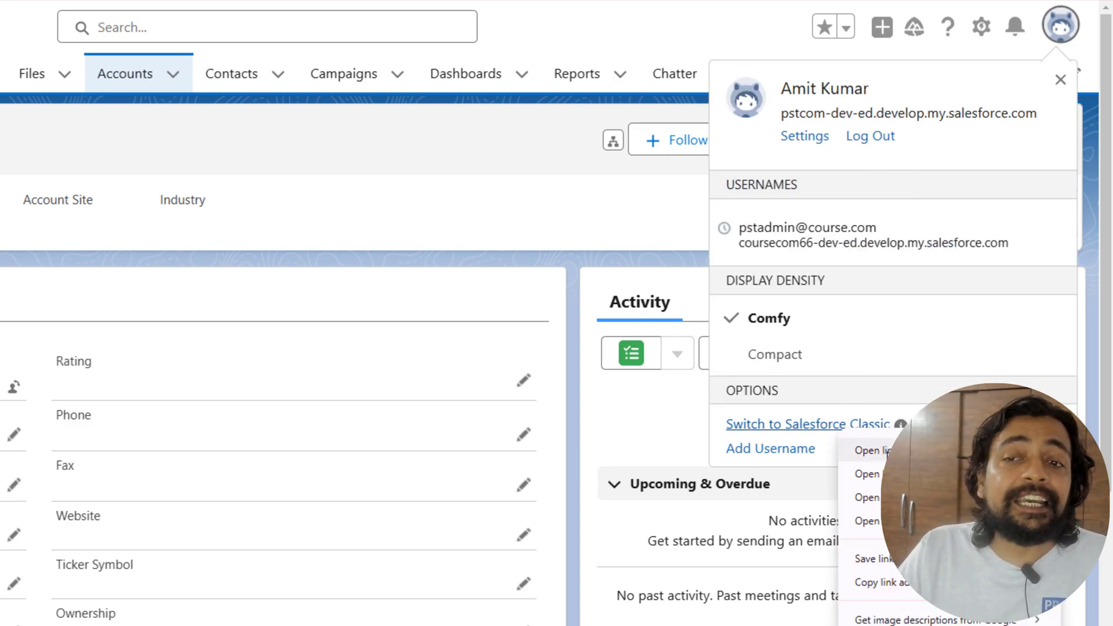
left_click(785, 425)
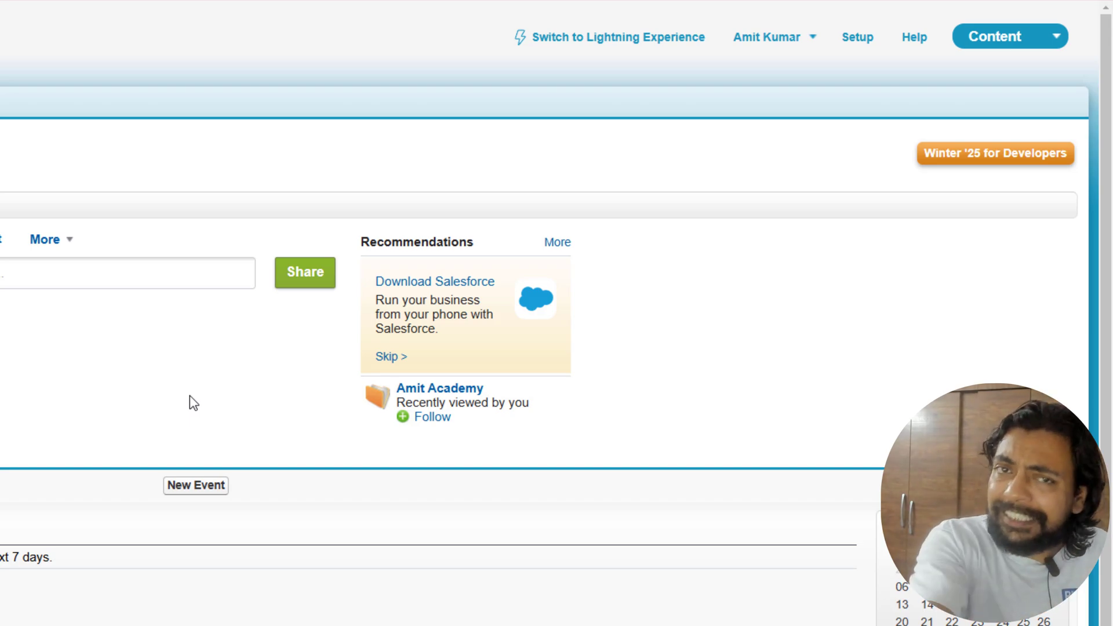
mouse_move(239, 355)
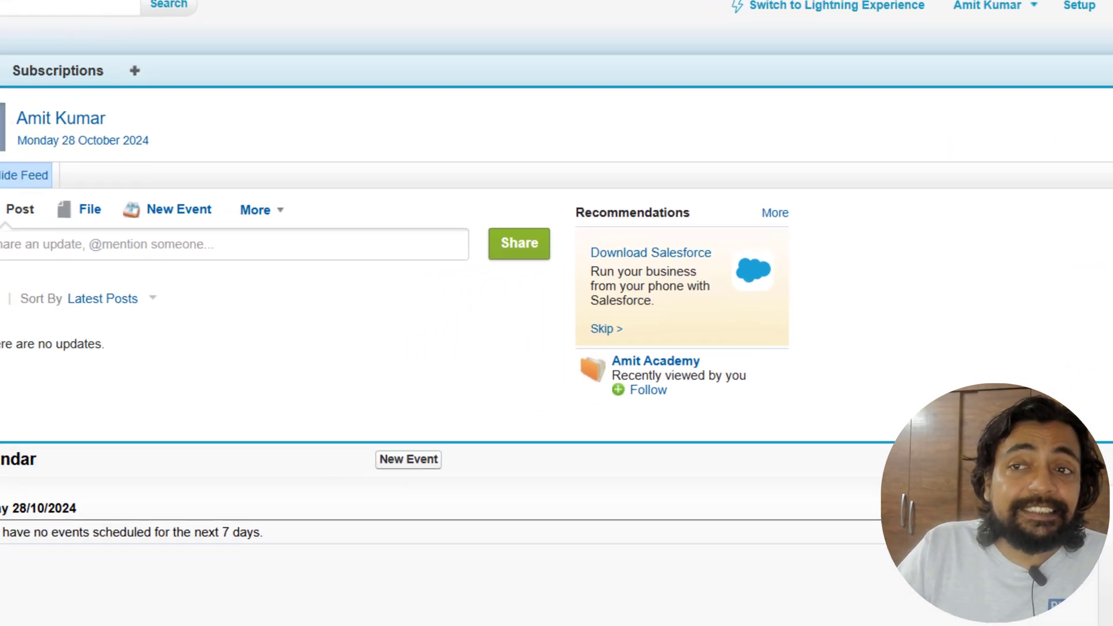
Step: Open the Amit Academy record from the Accounts tab in Classic
left_click(350, 24)
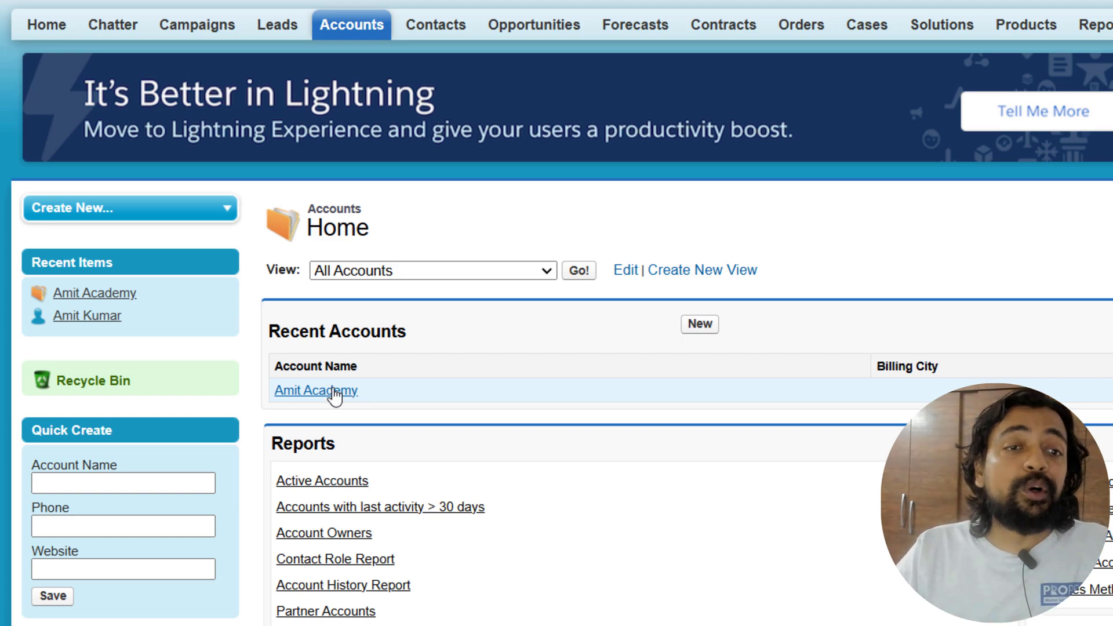
left_click(315, 390)
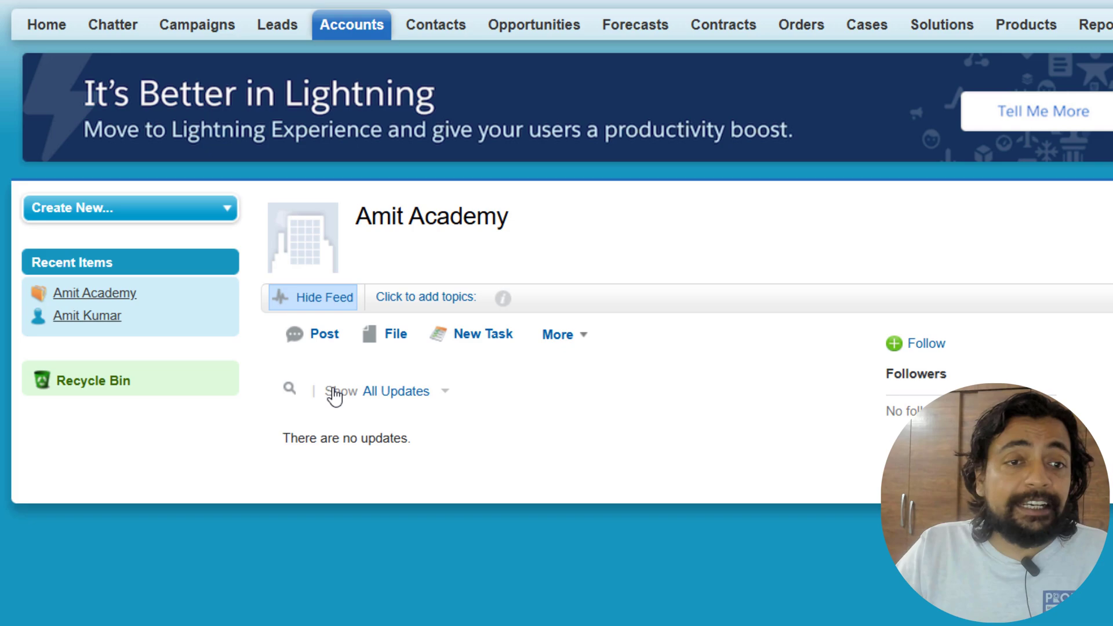
scroll("down", 3)
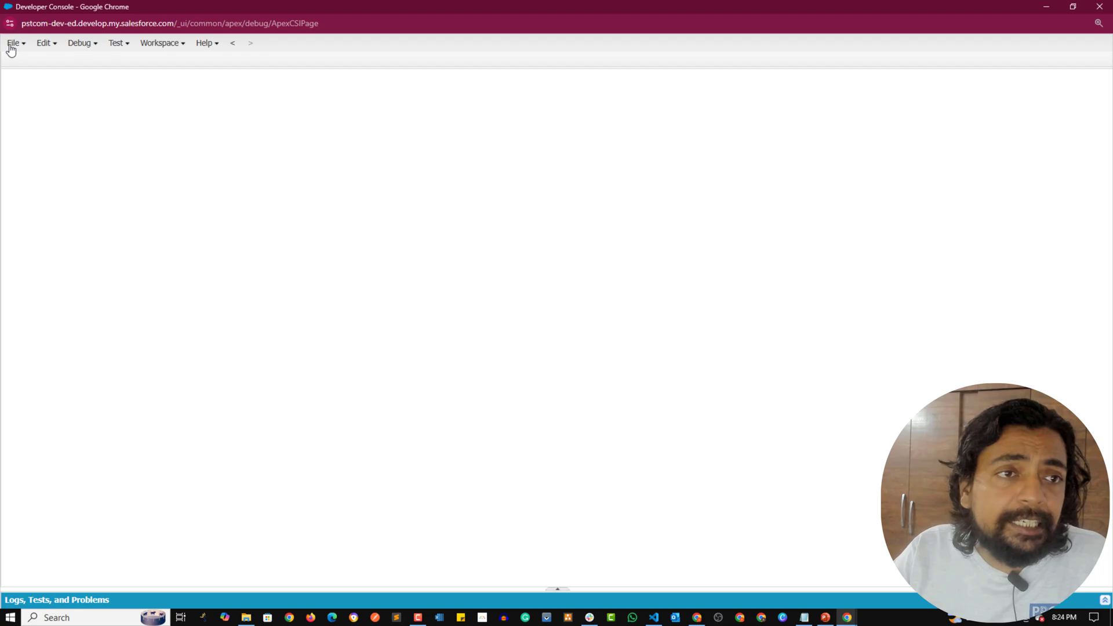
Step: Start a new Lightning component bundle named SampleAura
left_click(13, 42)
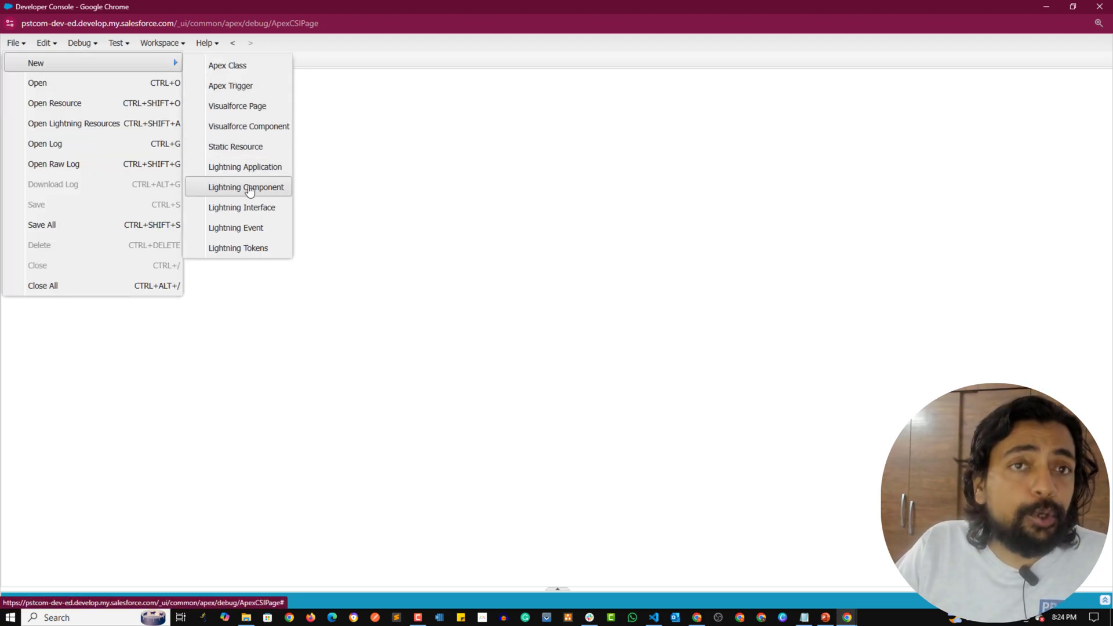
left_click(246, 187)
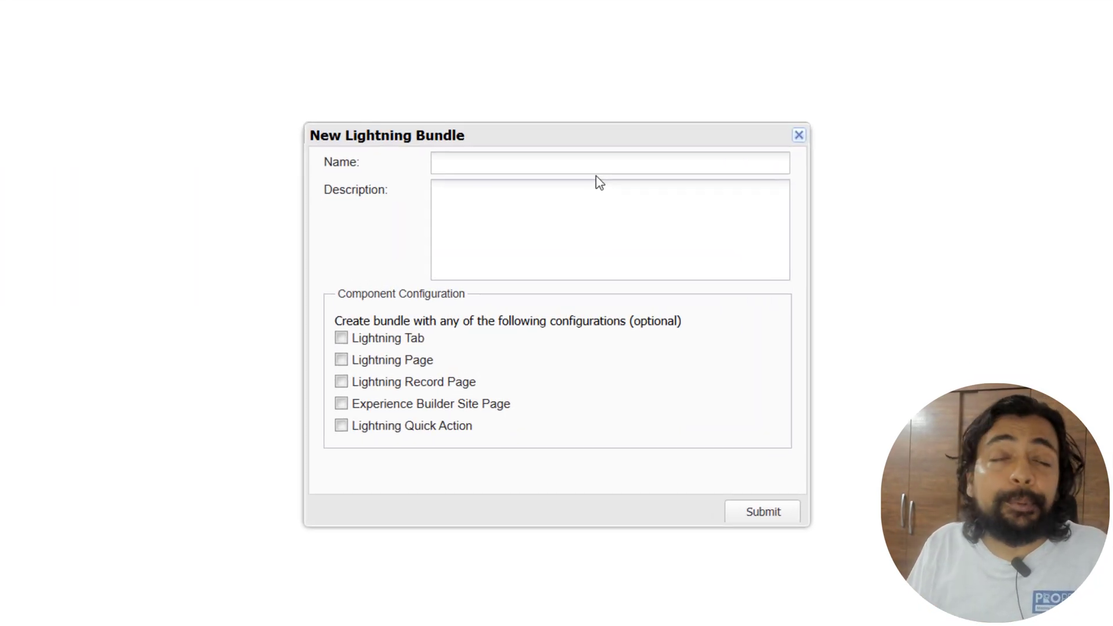
type("SampleAura")
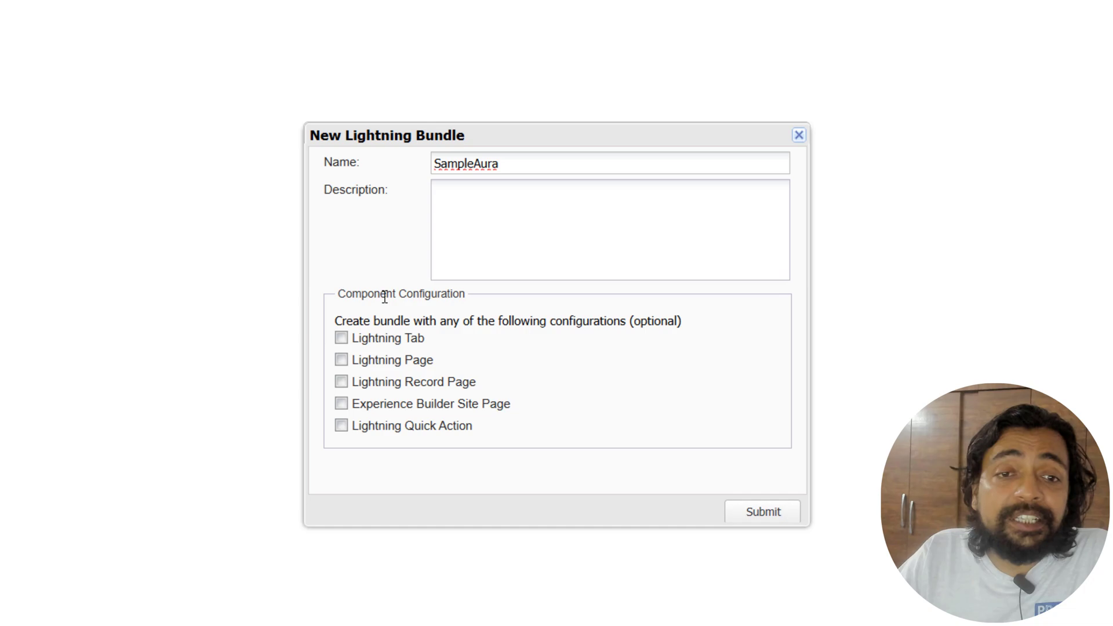
Step: Enable Lightning Page, Record Page, Tab and Quick Action configurations for the bundle
left_click(341, 359)
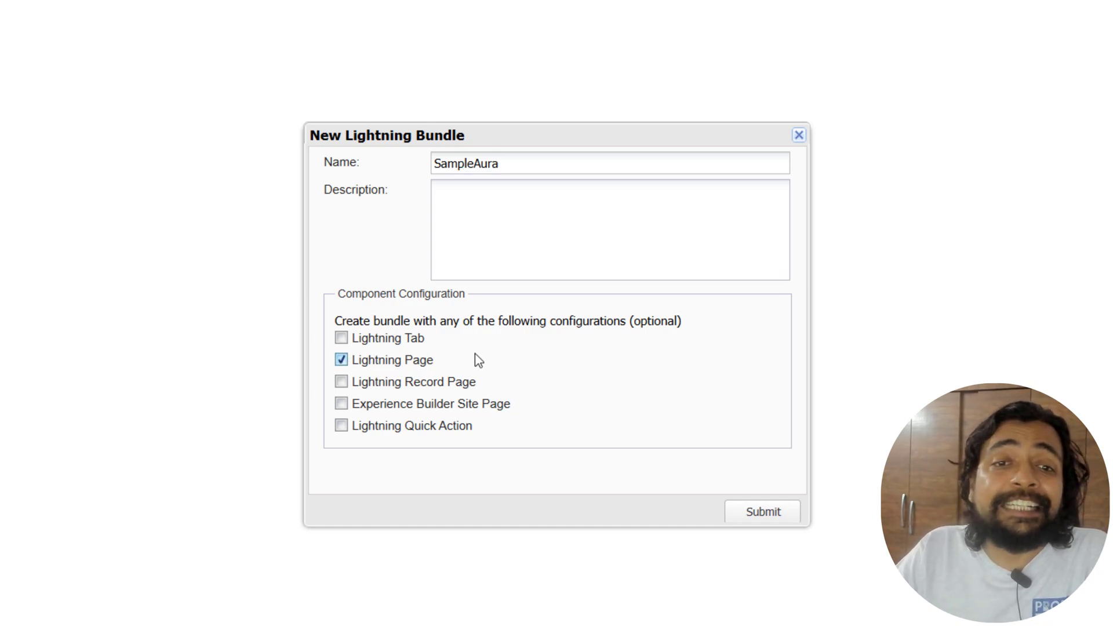
left_click(341, 382)
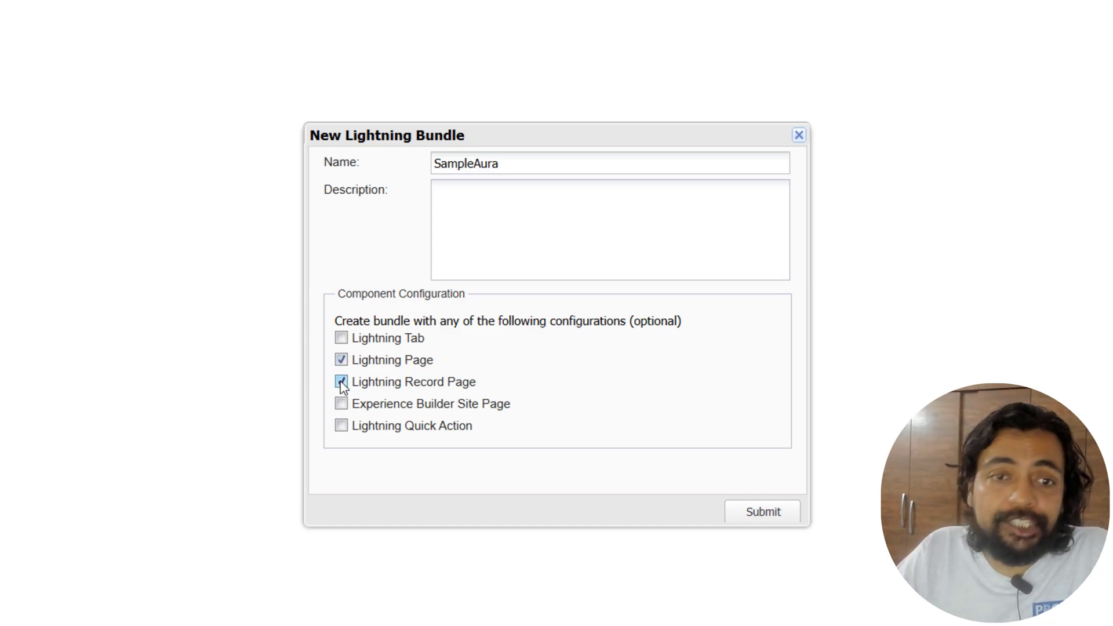
left_click(341, 337)
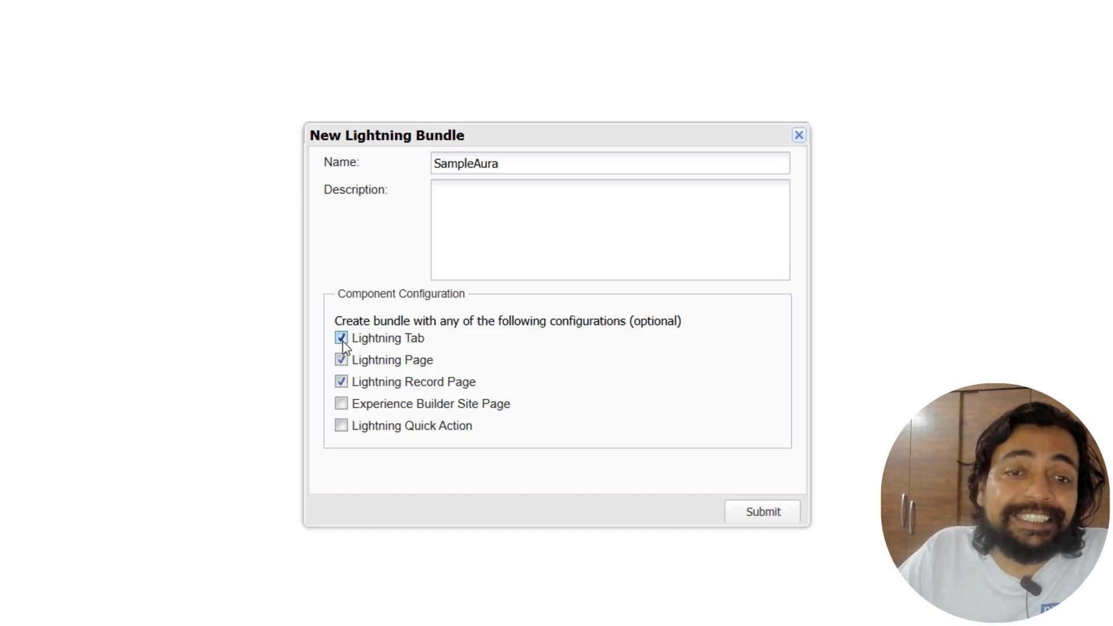
left_click(341, 425)
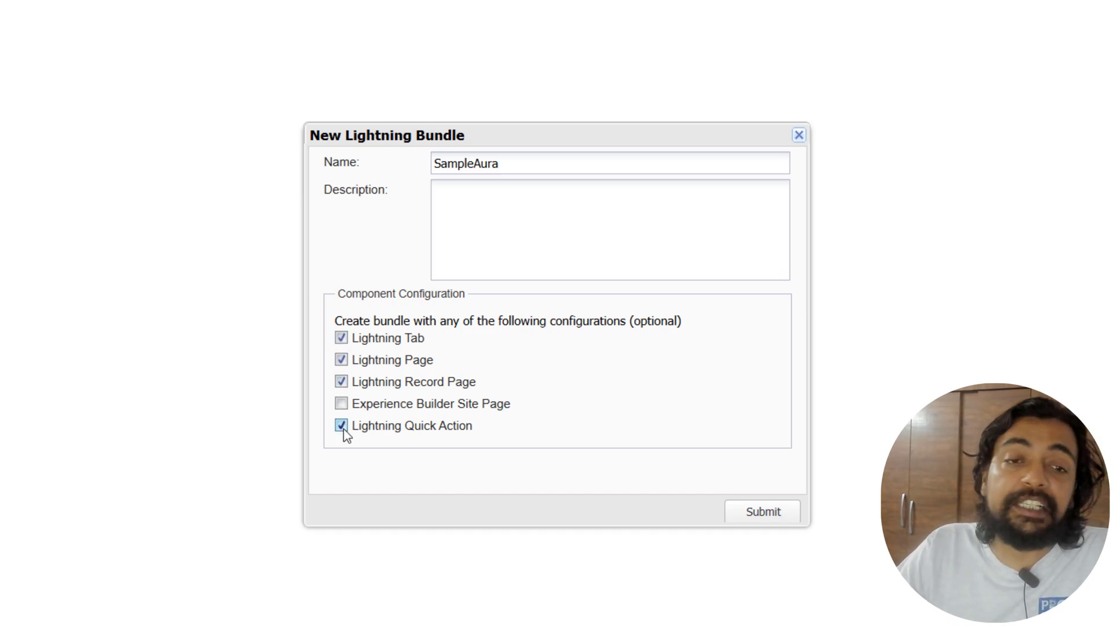
left_click(341, 404)
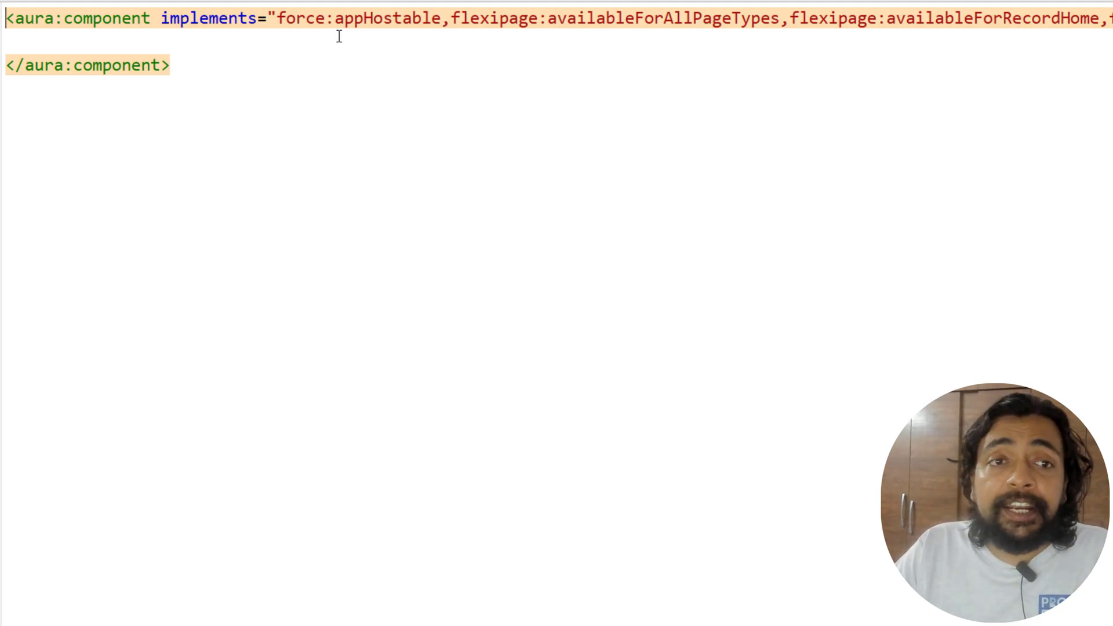
Step: Review the appHostable and availableForAllPageTypes interfaces in SampleAura.cmp's implements attribute
double_click(208, 17)
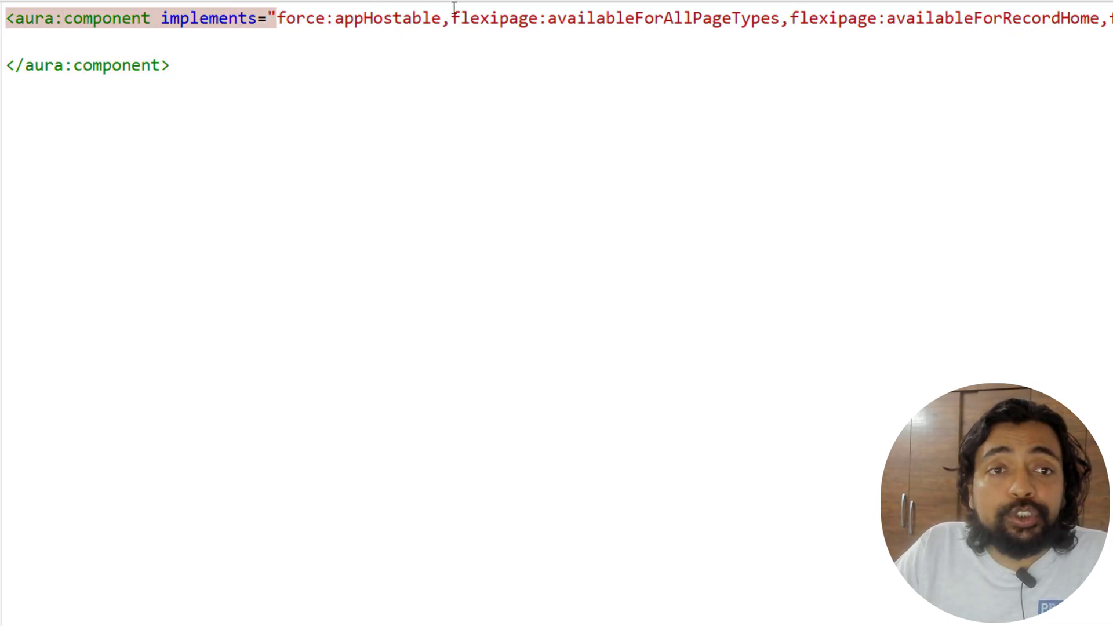
right_click(376, 17)
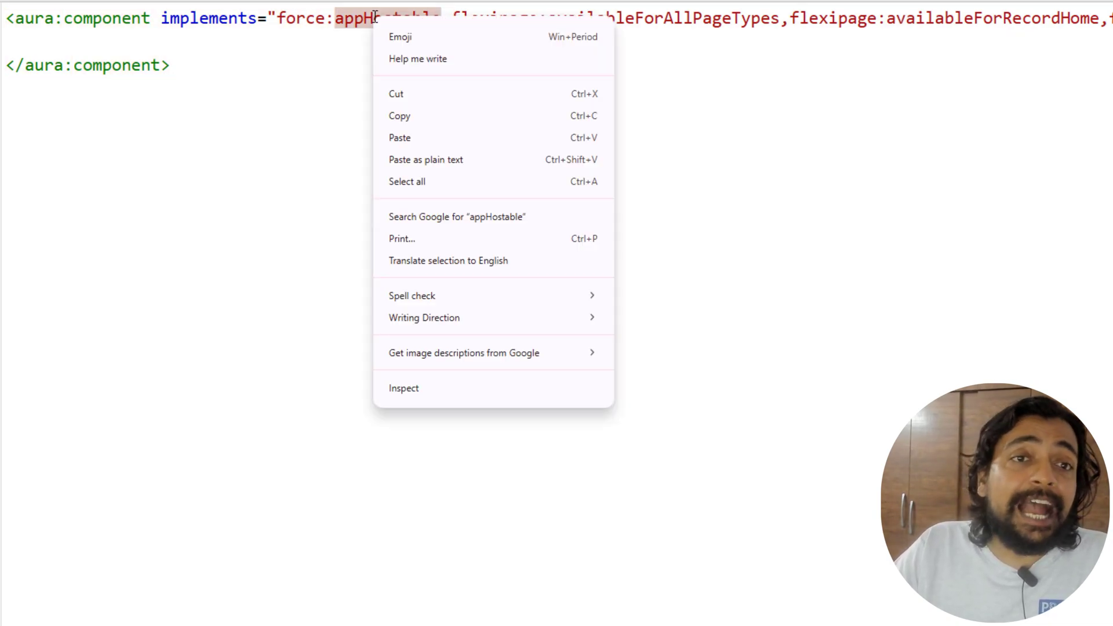
left_click(636, 19)
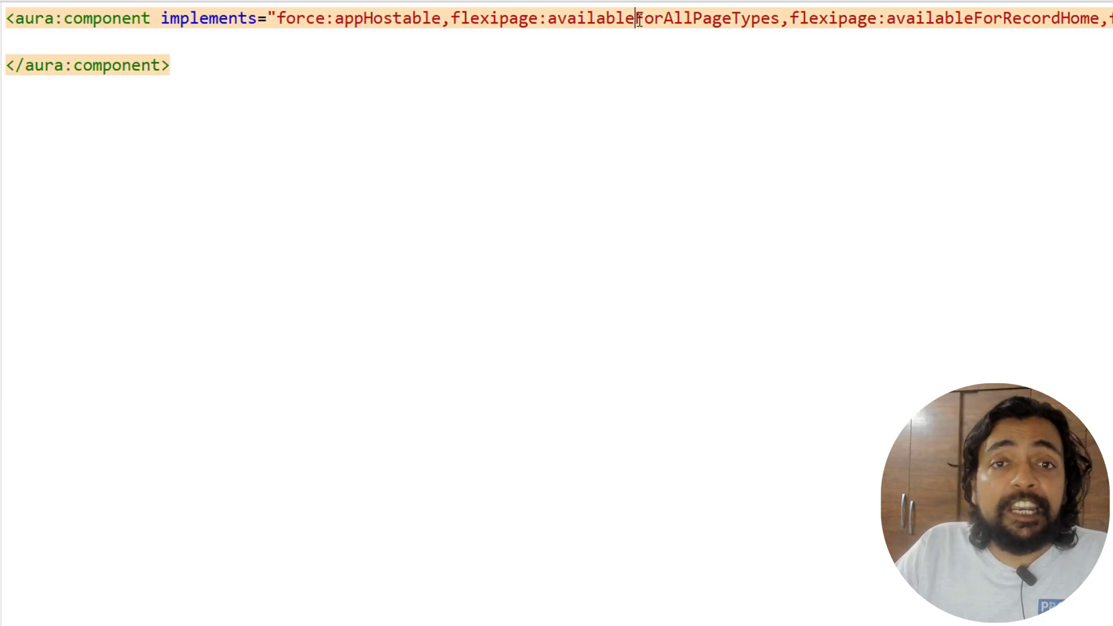
double_click(993, 18)
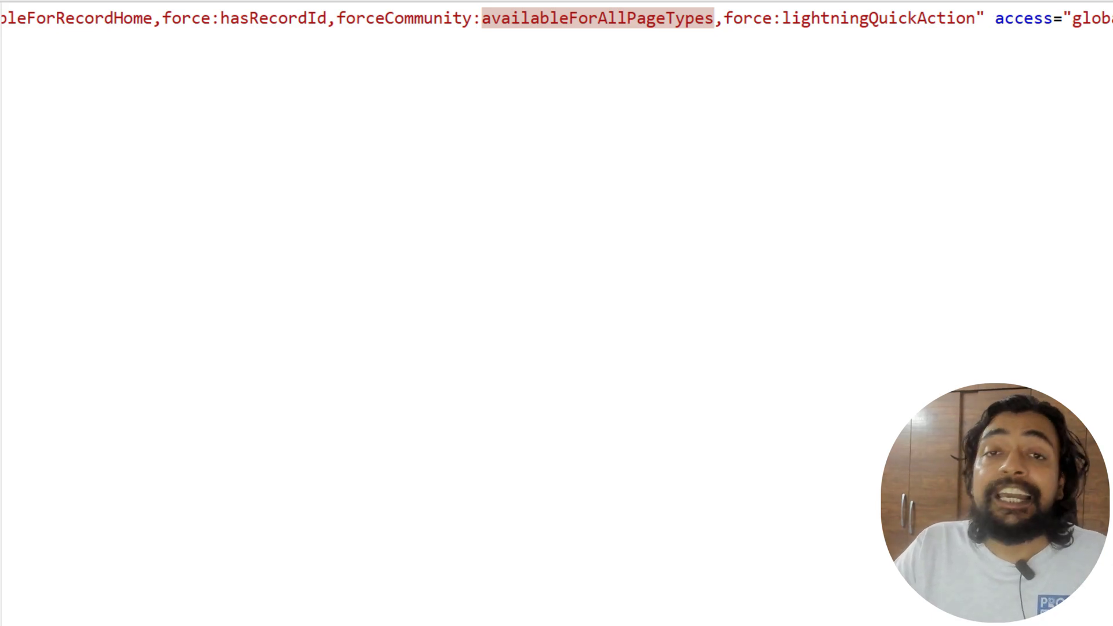
double_click(878, 18)
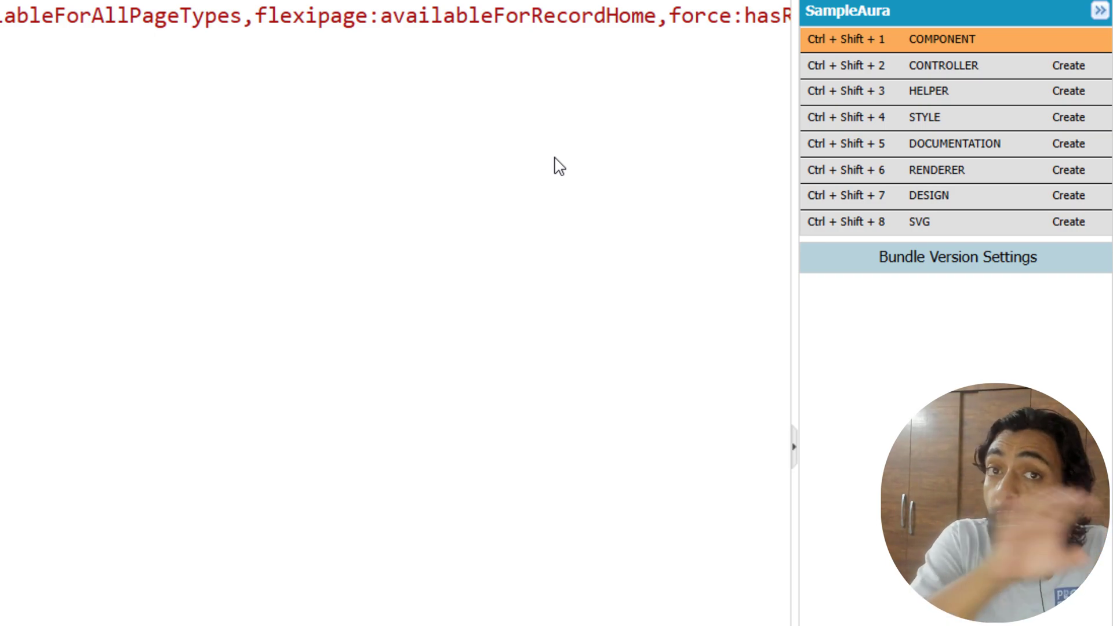
mouse_move(779, 98)
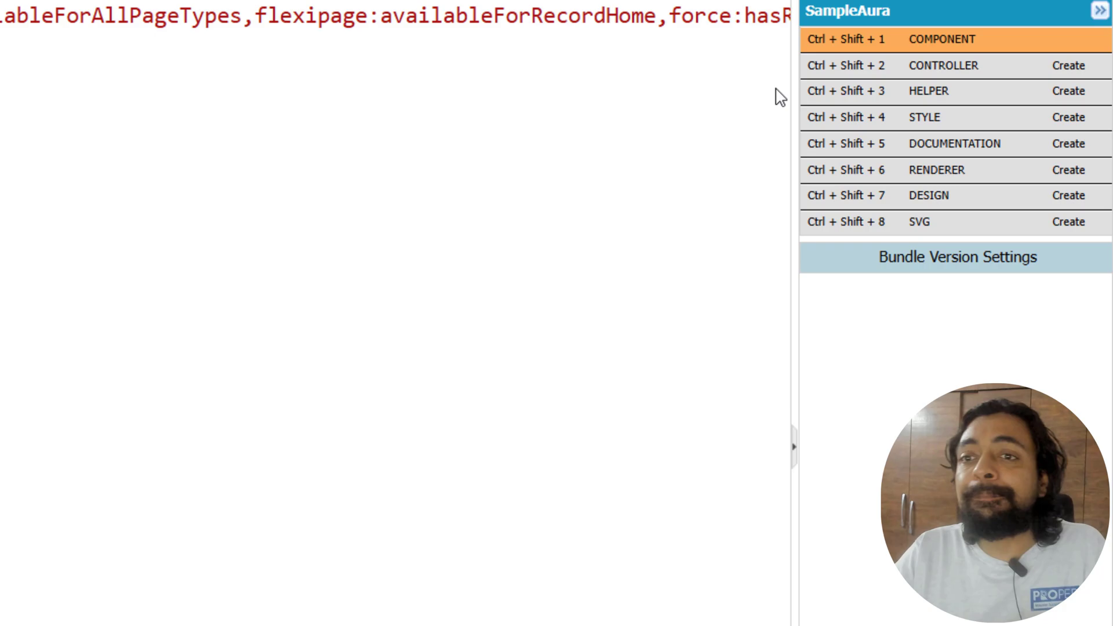
Step: Create SampleAuraController.js and SampleAuraHelper.js and view the helper's starter method
left_click(944, 65)
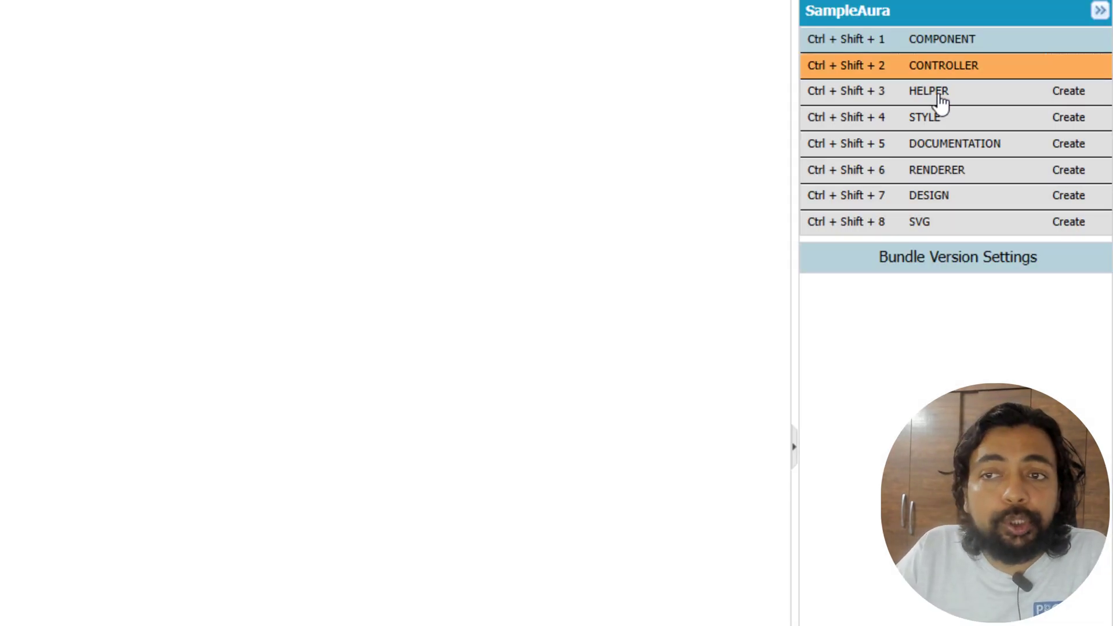
left_click(930, 90)
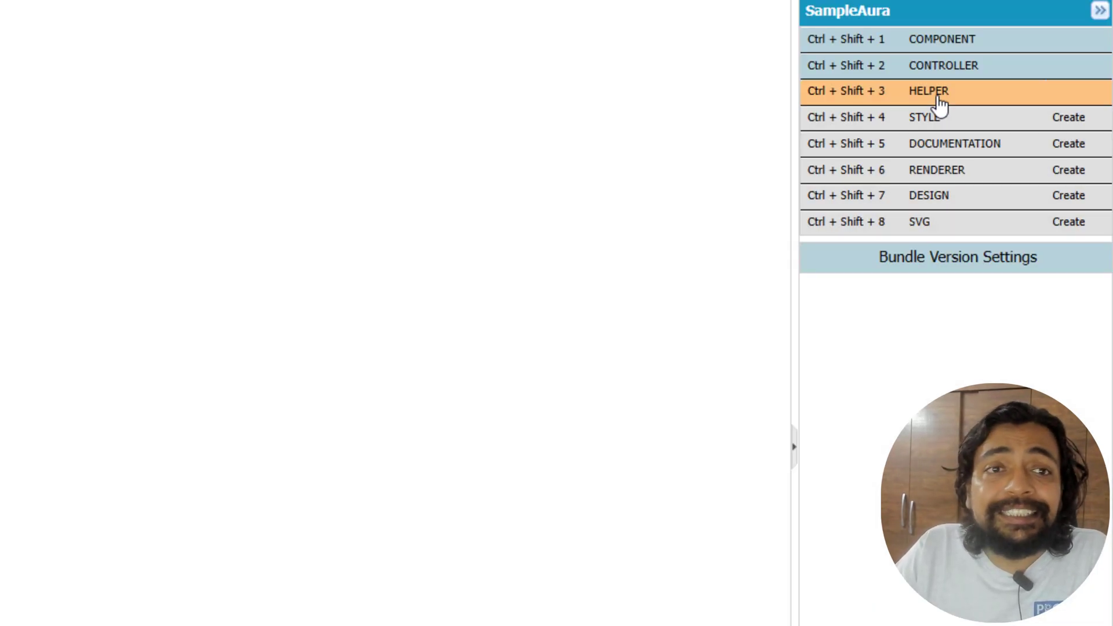
left_click(928, 91)
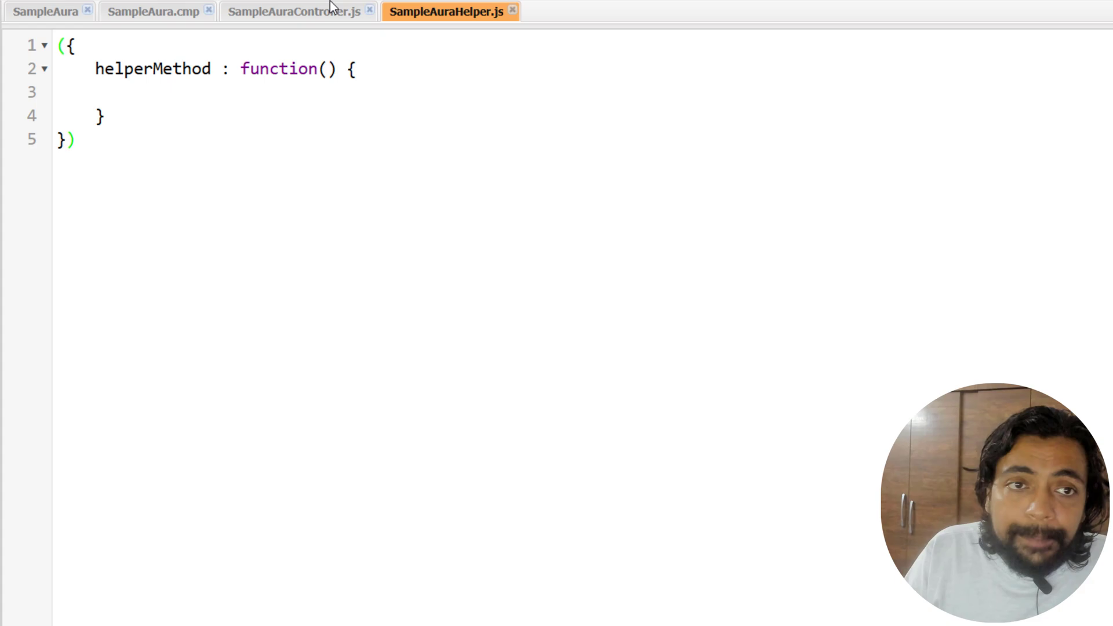
Step: Compare the controller and helper files, then create SampleAura.css from the bundle panel
left_click(291, 12)
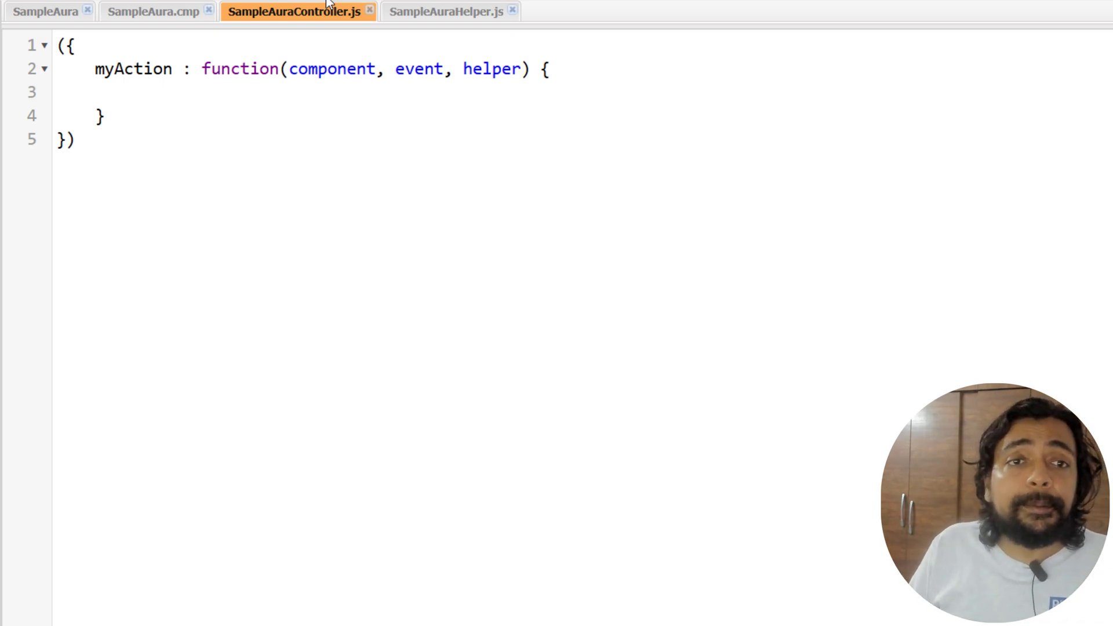
left_click(446, 12)
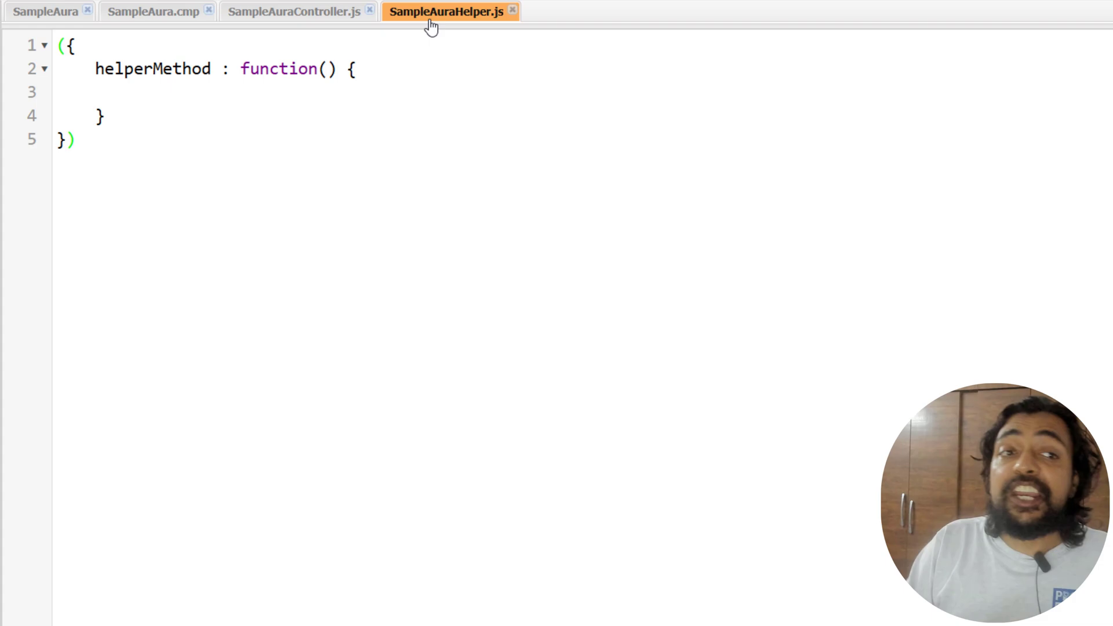
left_click(78, 139)
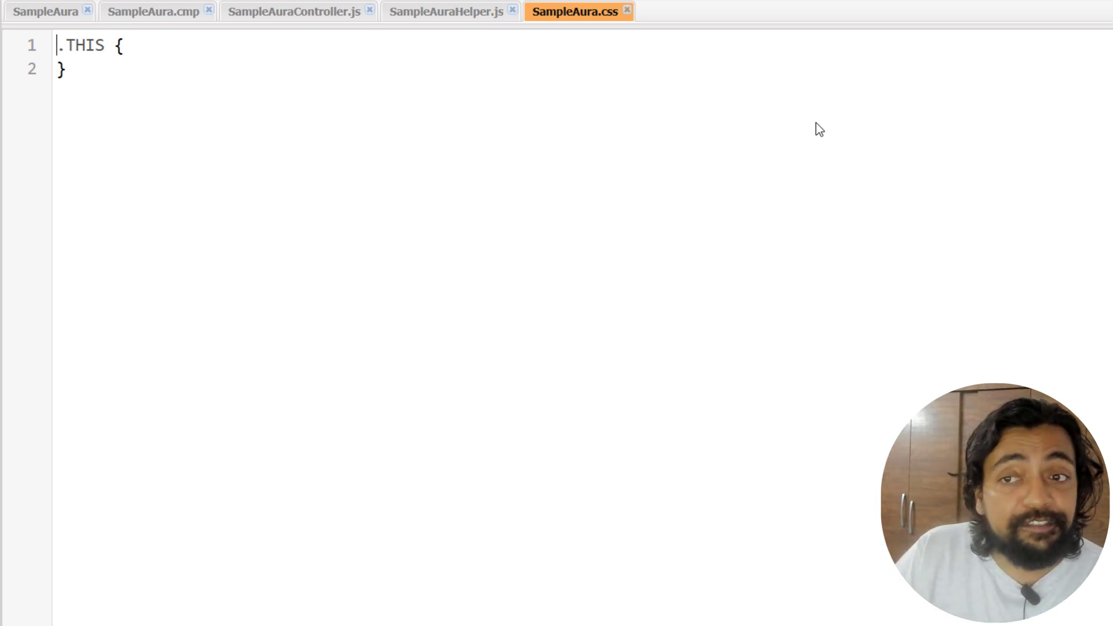
left_click(1100, 63)
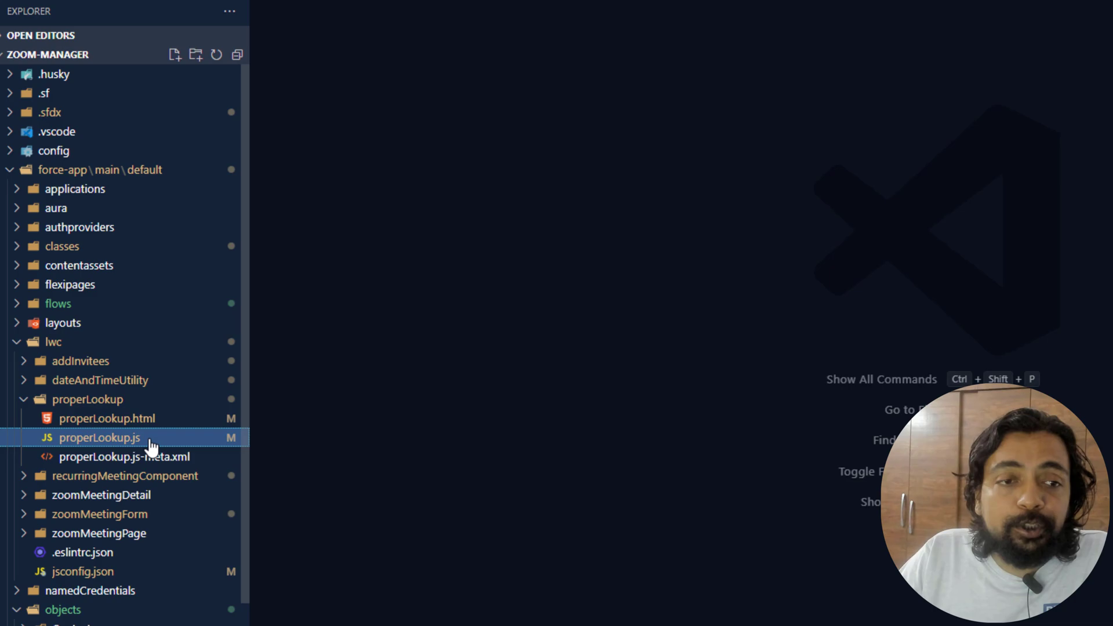
mouse_move(80, 361)
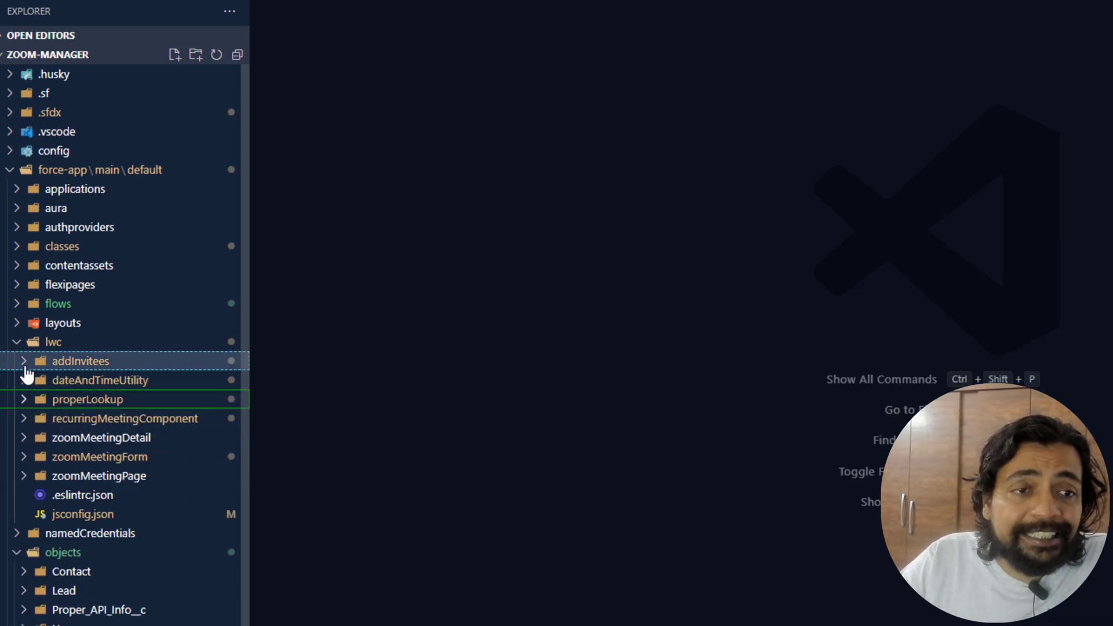
Step: Expand the properLookup folder under lwc to show its html, js and meta files
left_click(99, 476)
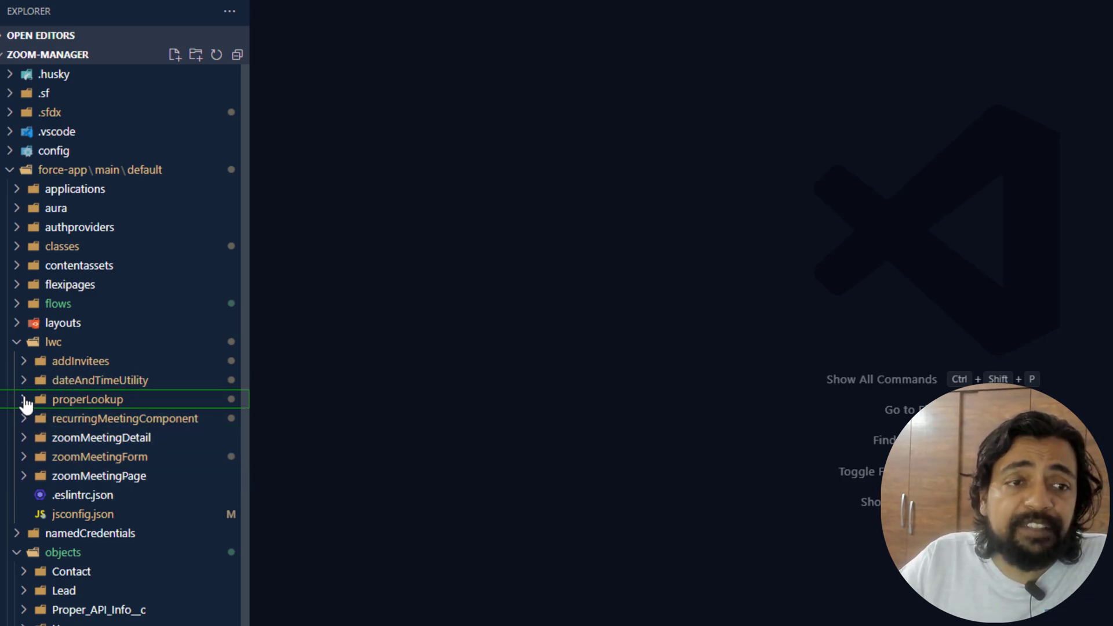
left_click(88, 399)
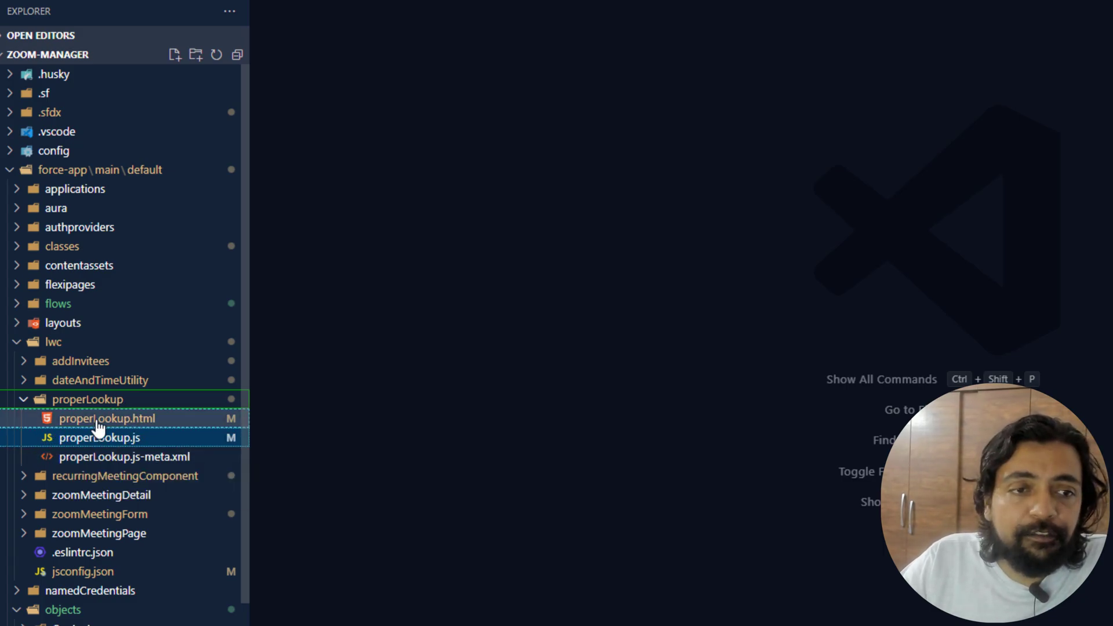
Step: View properLookup.html and unfold its lightning-input block
left_click(107, 418)
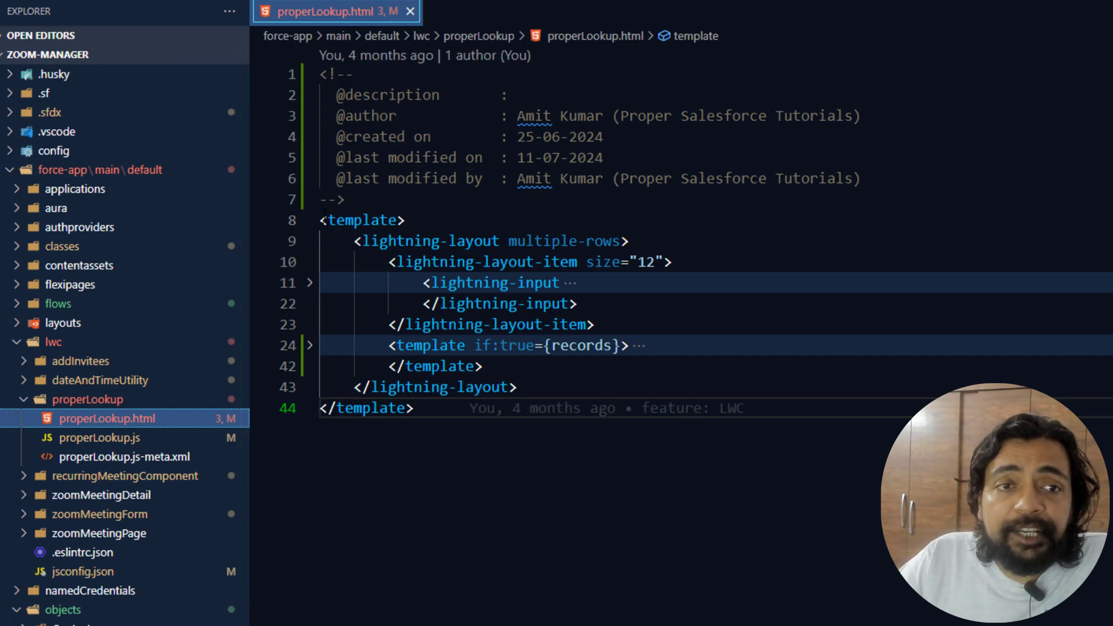
left_click_drag(320, 220, 414, 408)
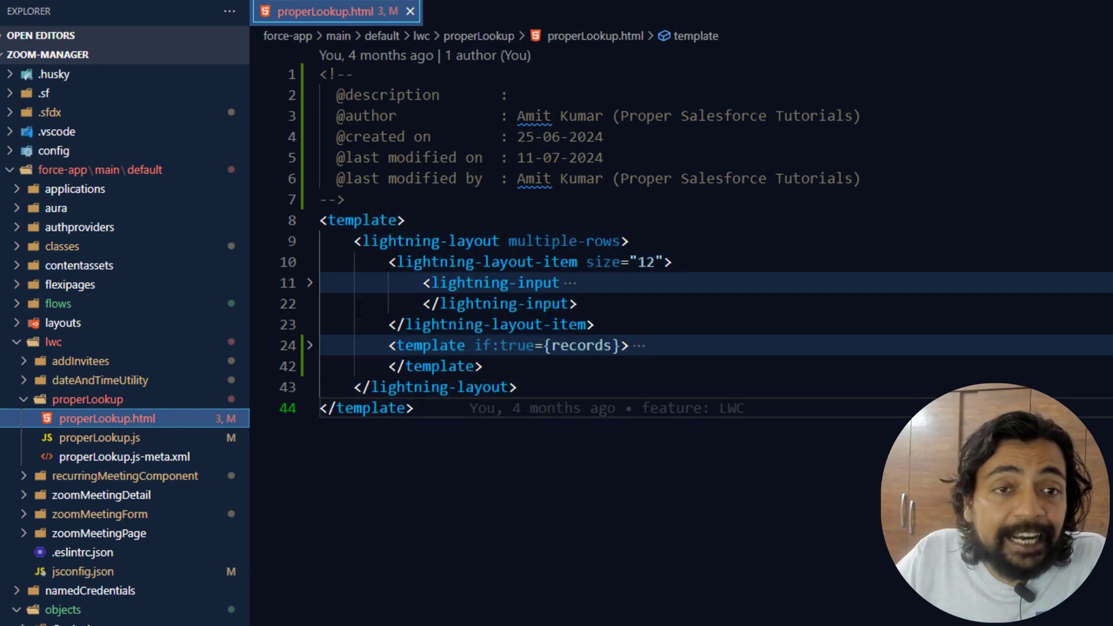
left_click(309, 283)
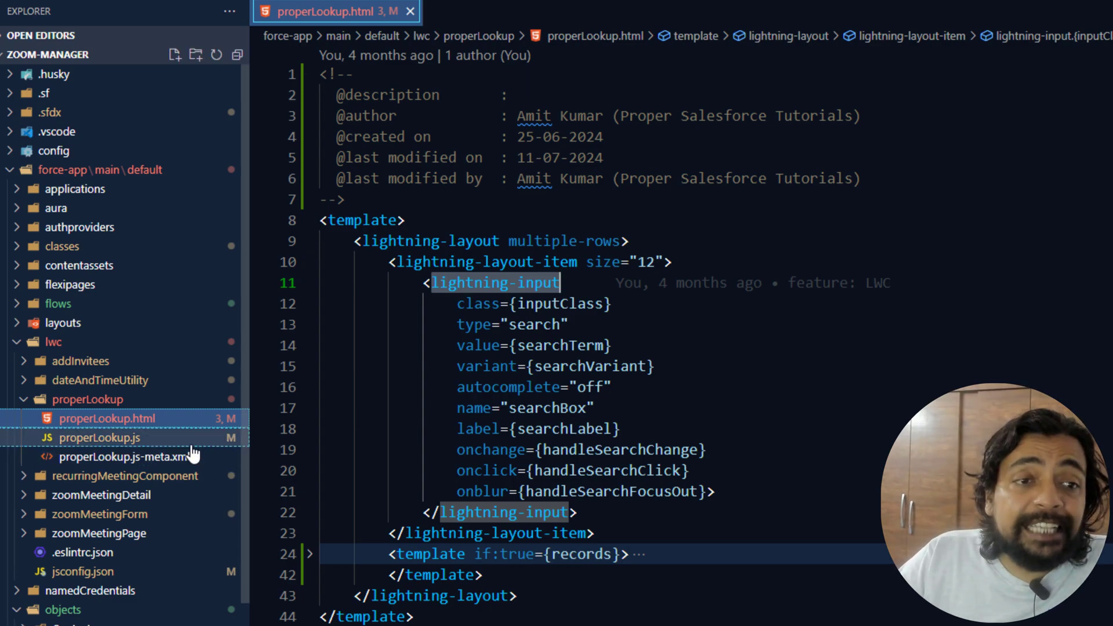
Step: View properLookup.js and properLookup.js-meta.xml in editor tabs
left_click(100, 437)
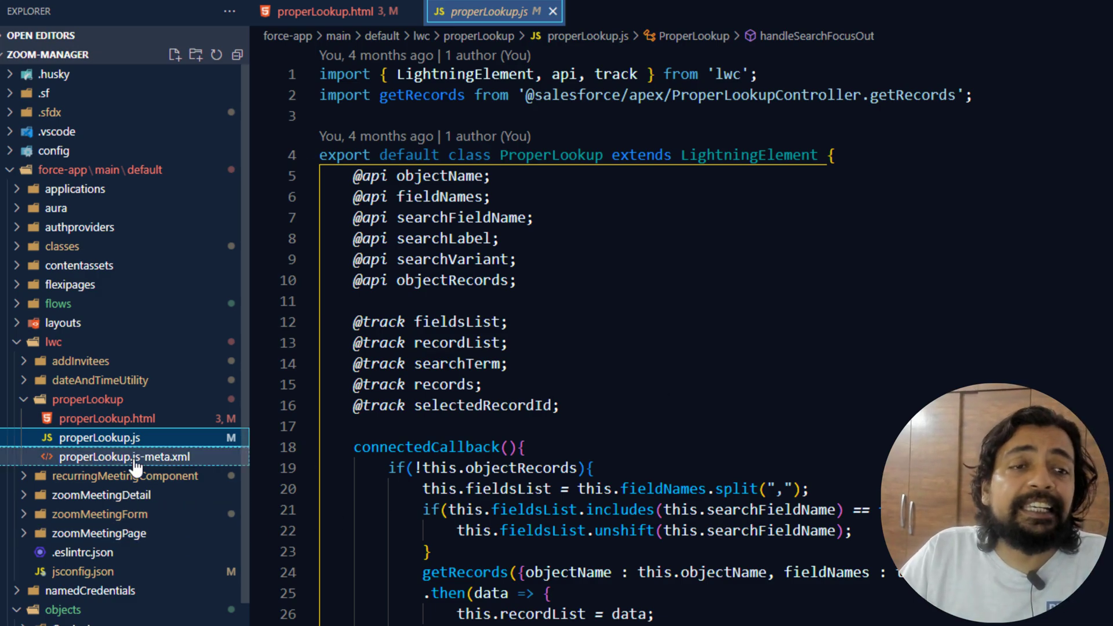
left_click(122, 457)
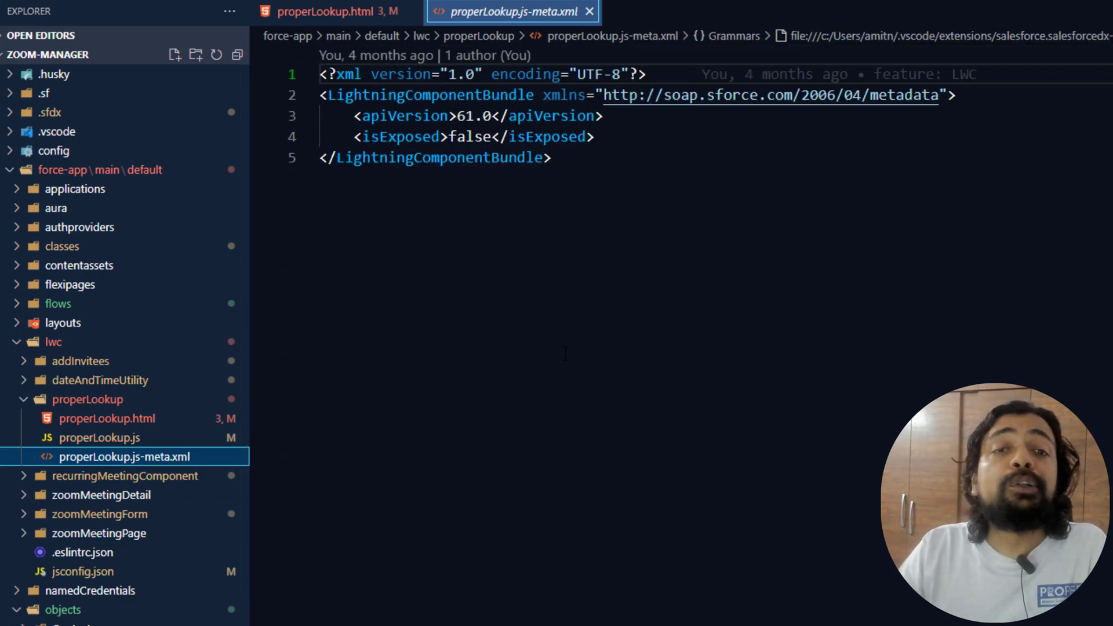